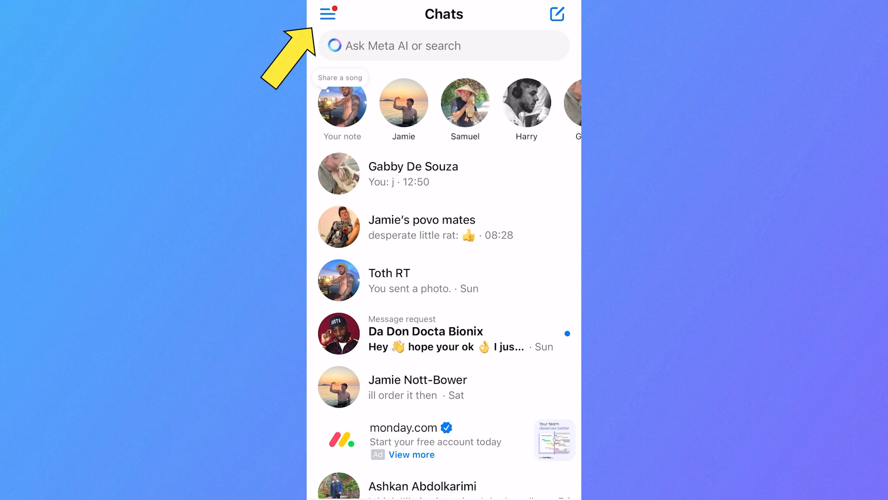
Navigate Privacy & safety > End-to-end encrypted chats > Security alerts to the Logins list
click(328, 14)
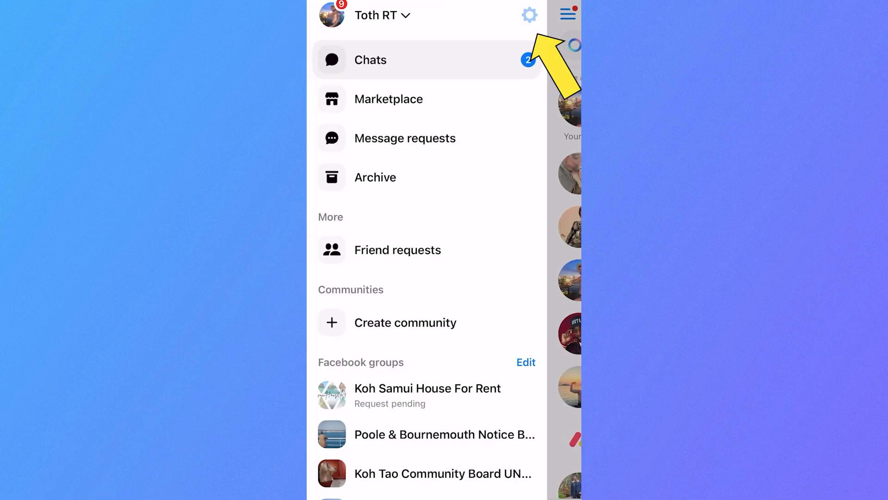
click(528, 14)
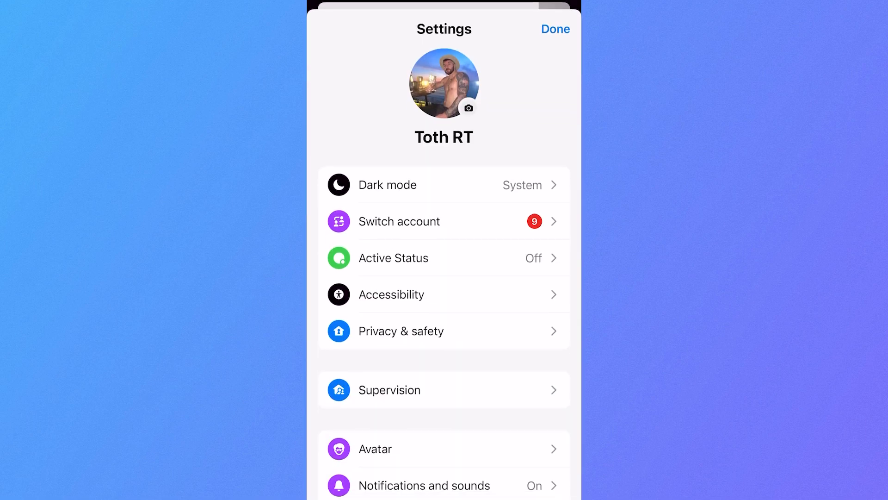
click(400, 331)
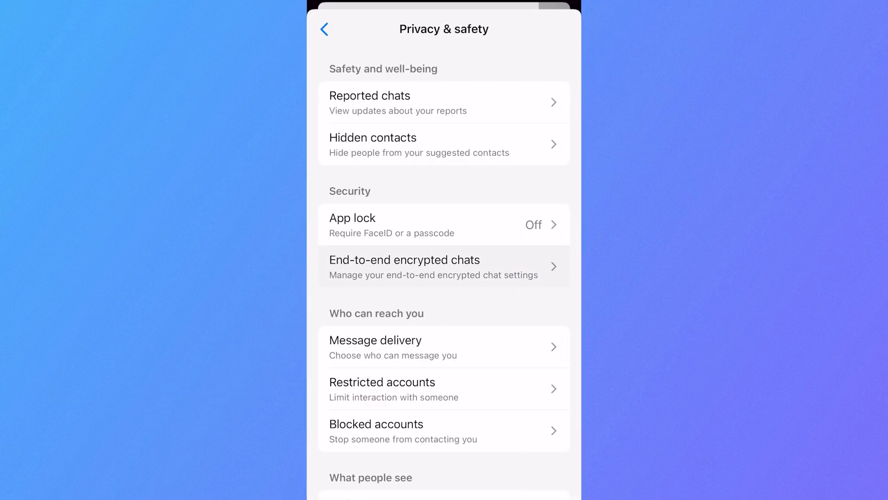
click(444, 266)
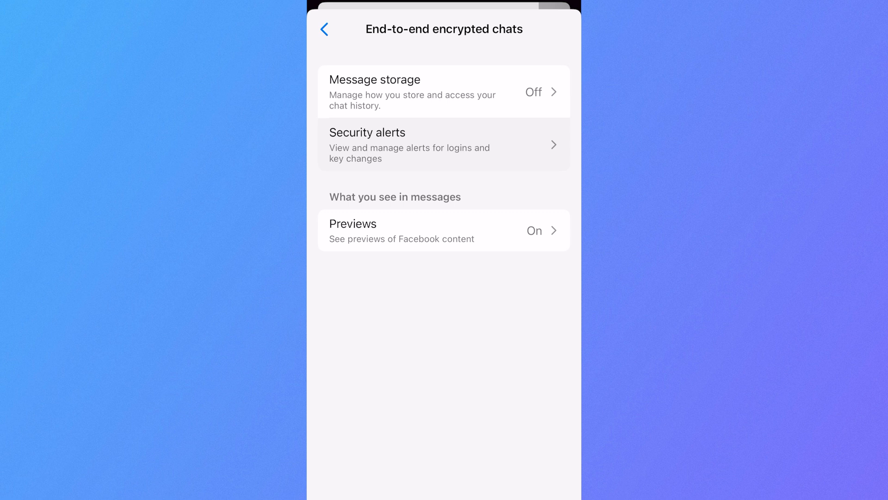
click(443, 144)
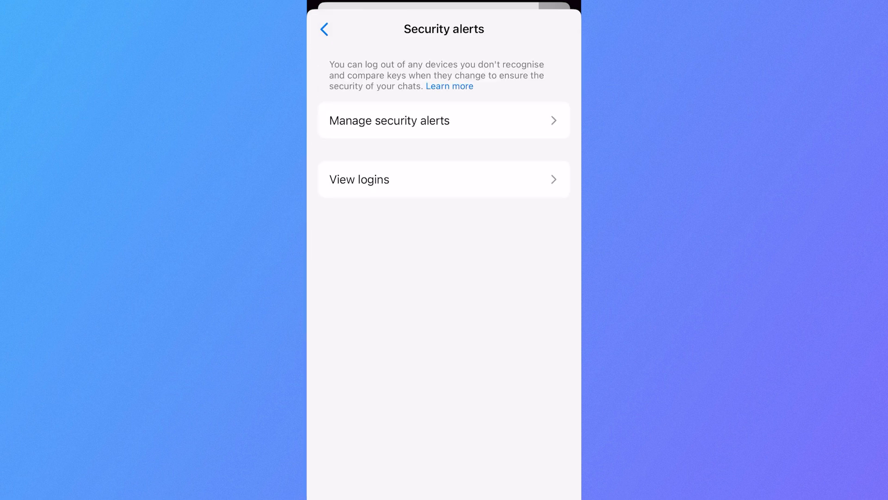
click(443, 178)
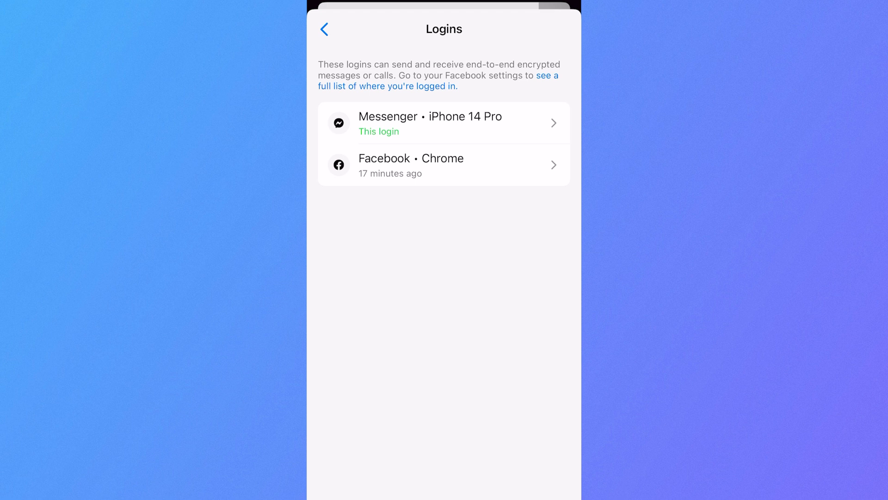
Log out the Facebook Chrome login from its details page
click(443, 165)
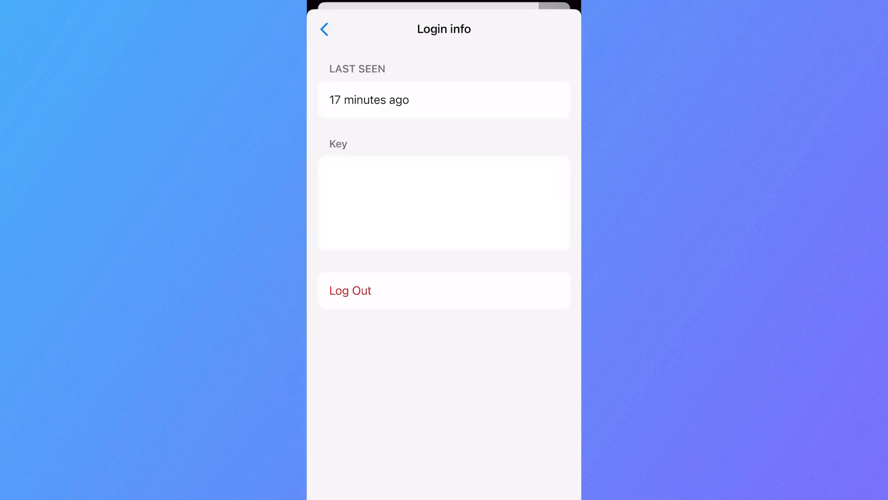
click(349, 290)
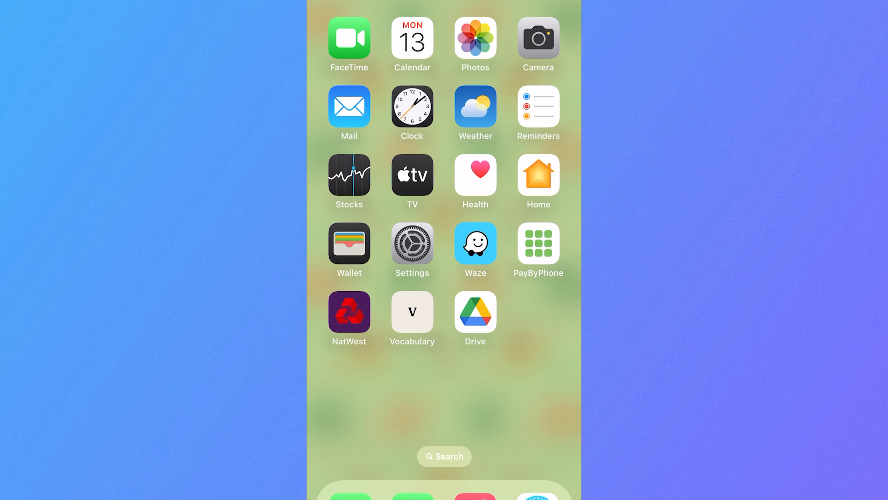
Offload Messenger from iPhone Storage, keeping its 1.14 GB of data, then reinstall it
click(412, 243)
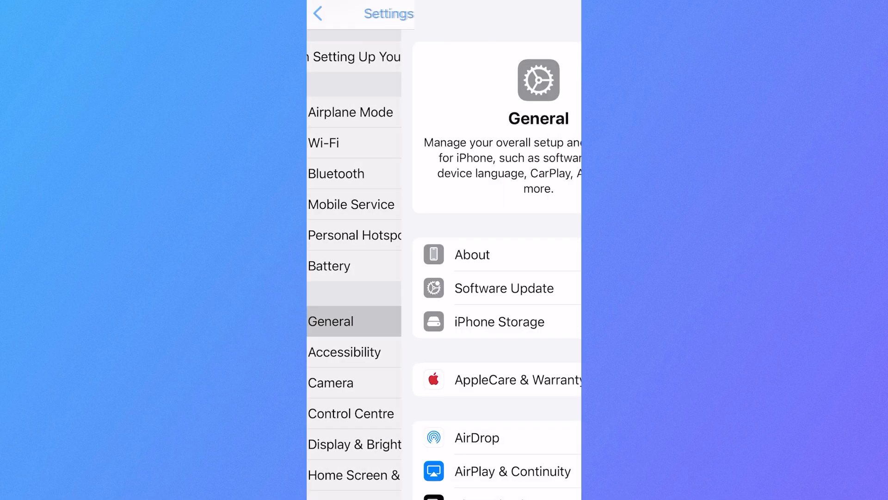
click(499, 321)
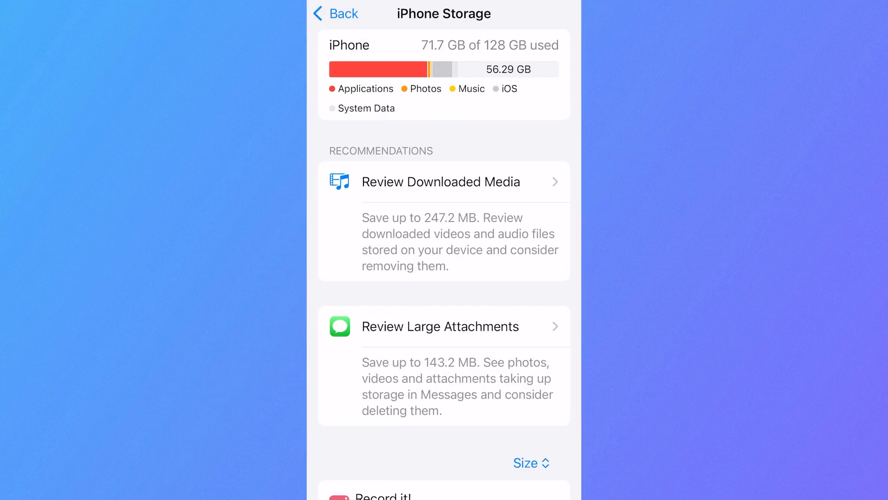
scroll(down, 3)
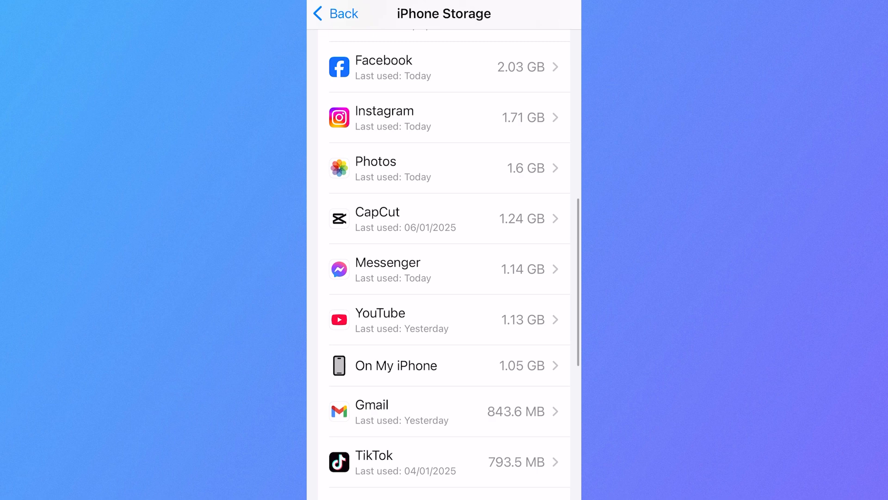
click(448, 269)
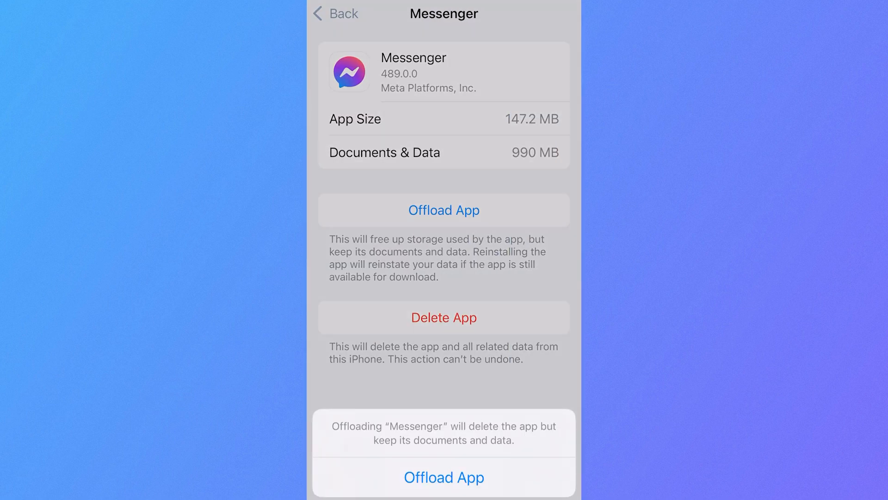
click(443, 476)
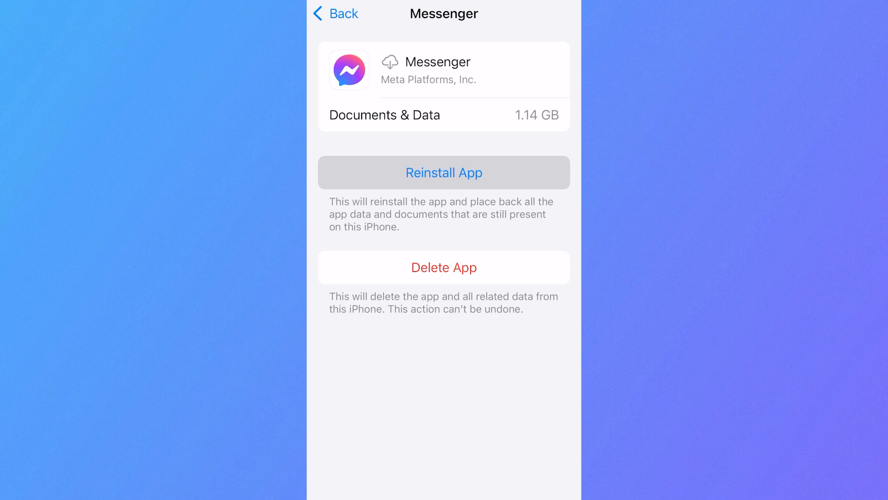
click(444, 172)
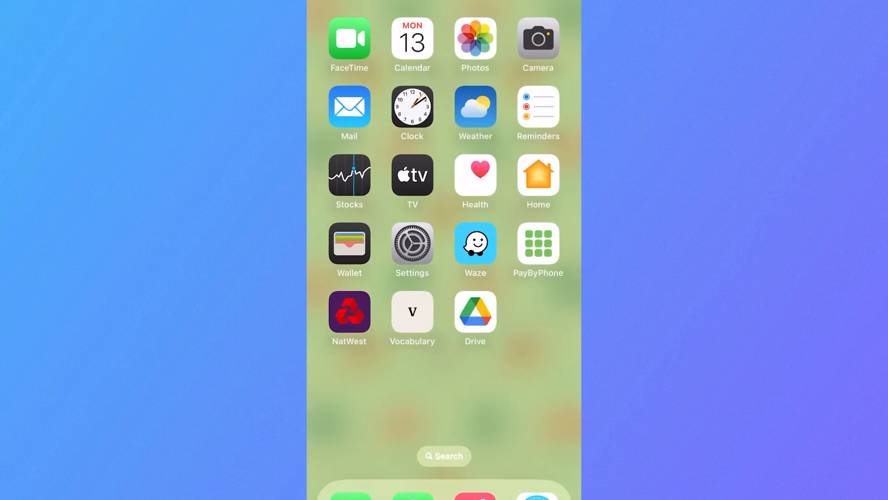
Relaunch Messenger from the home screen and confirm the Chats list is intact
scroll(left, 3)
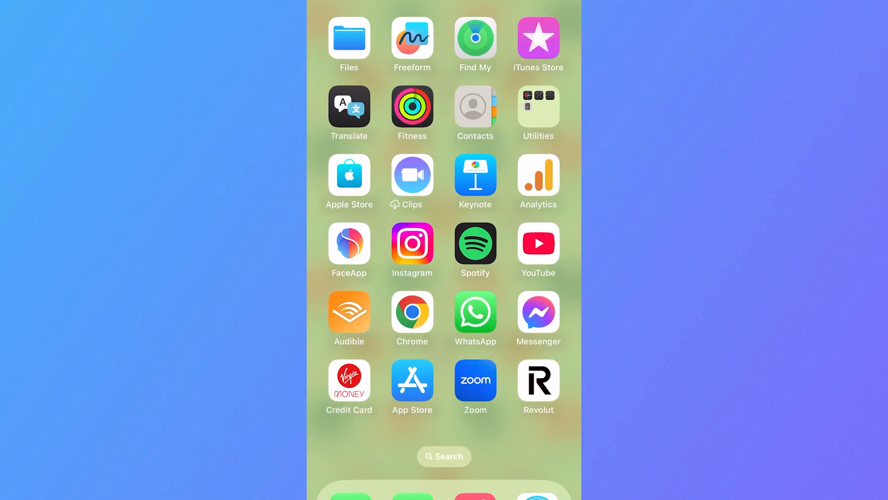
click(537, 311)
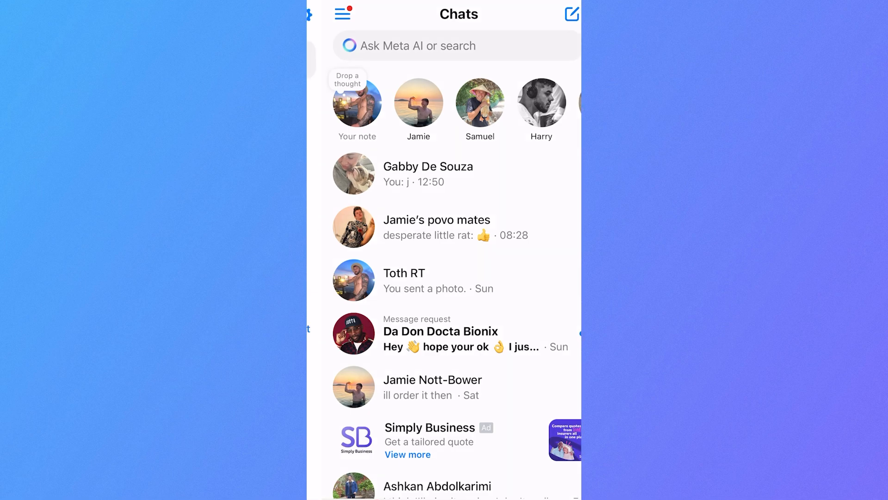
Reach Message storage under End-to-end encrypted chats and start deleting secure storage
click(342, 14)
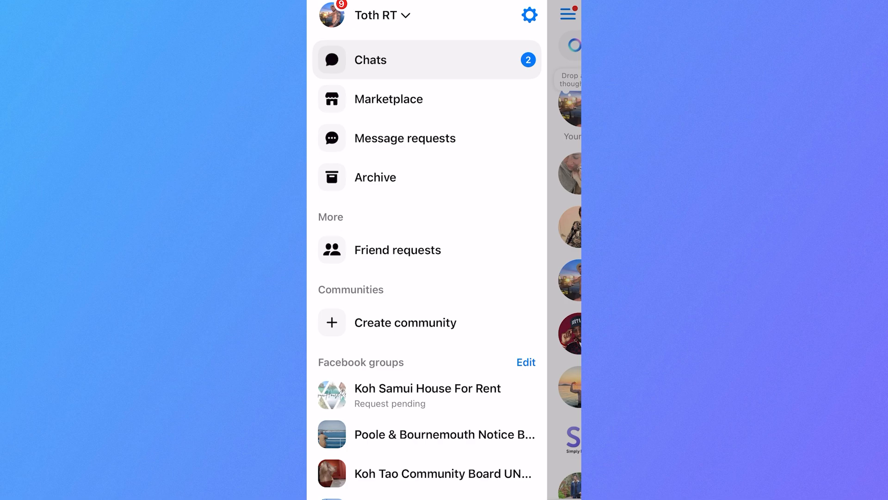
click(528, 15)
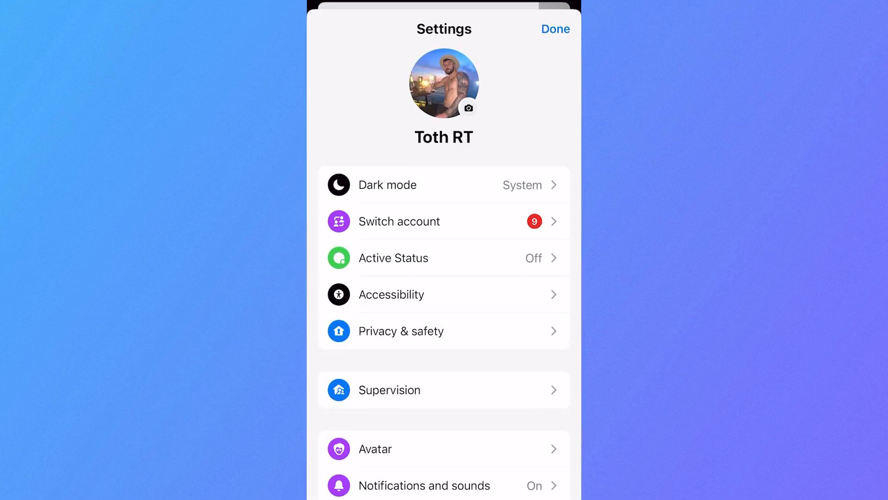
click(400, 331)
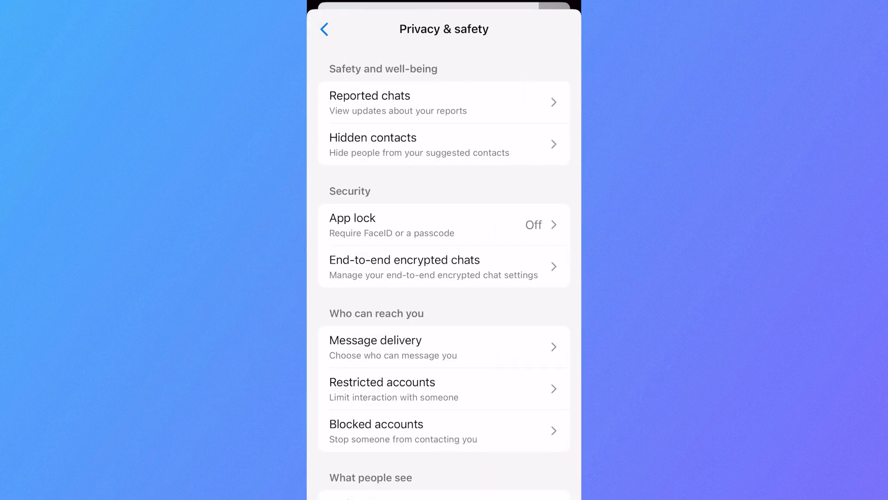
click(444, 267)
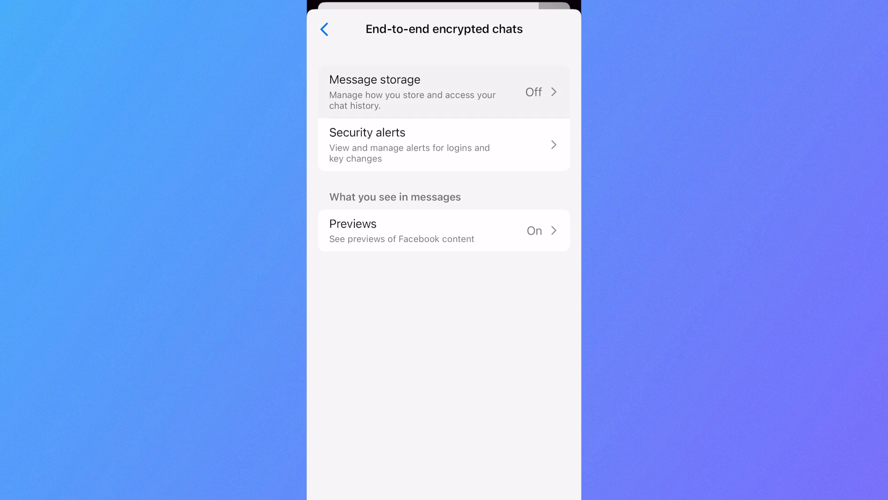
click(443, 92)
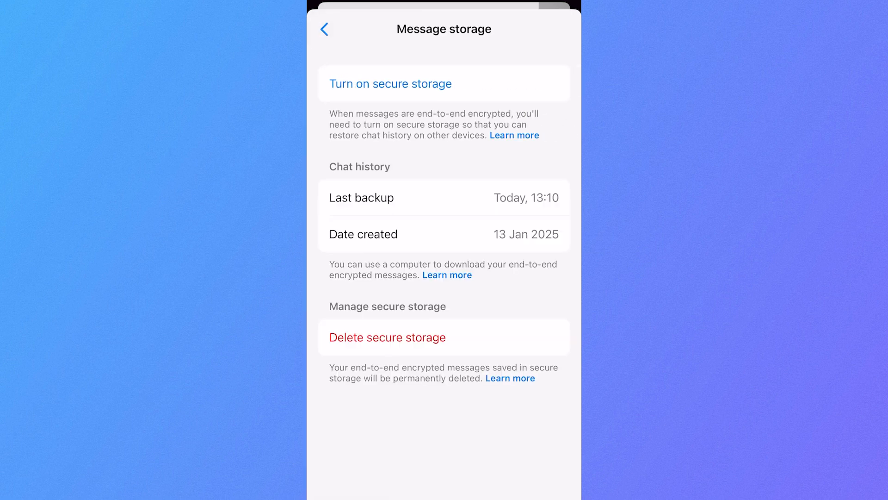
click(387, 337)
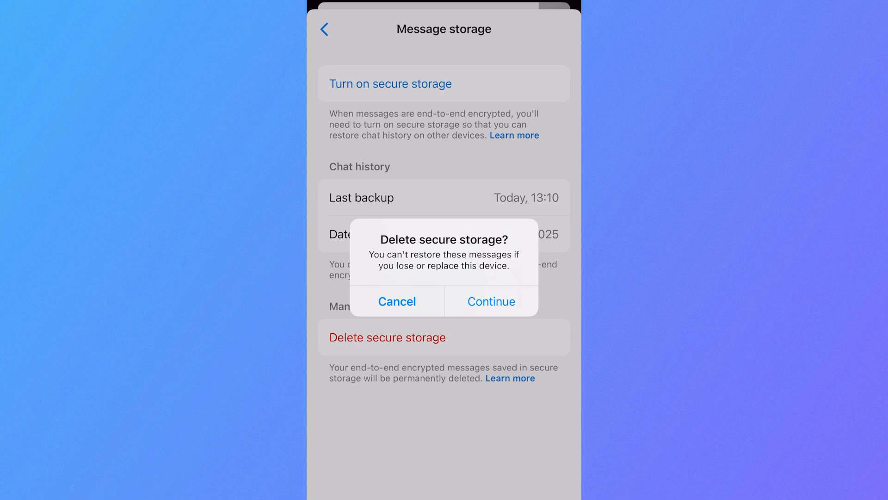
Confirm deleting secure storage and its chat backup, then return to the Chats list
click(490, 300)
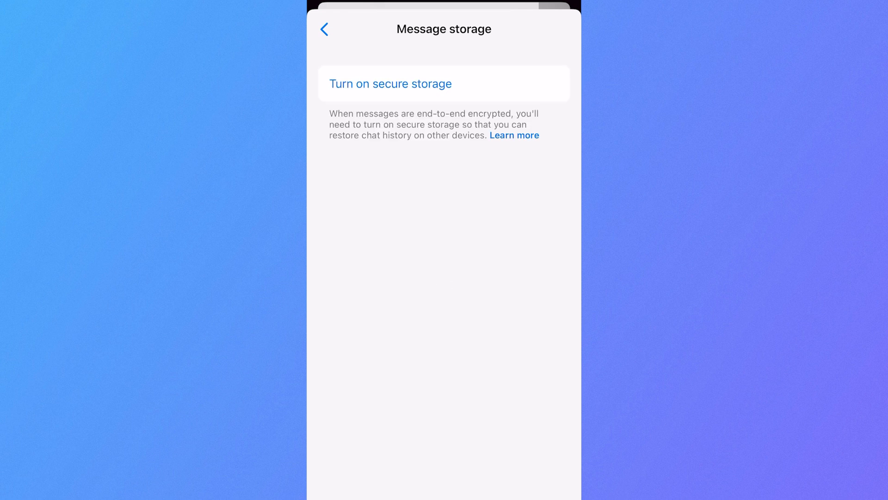
click(324, 29)
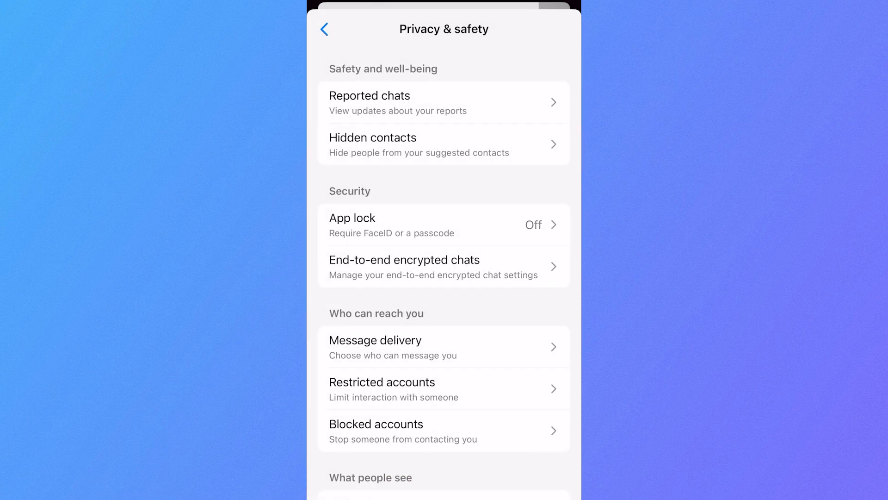
click(325, 29)
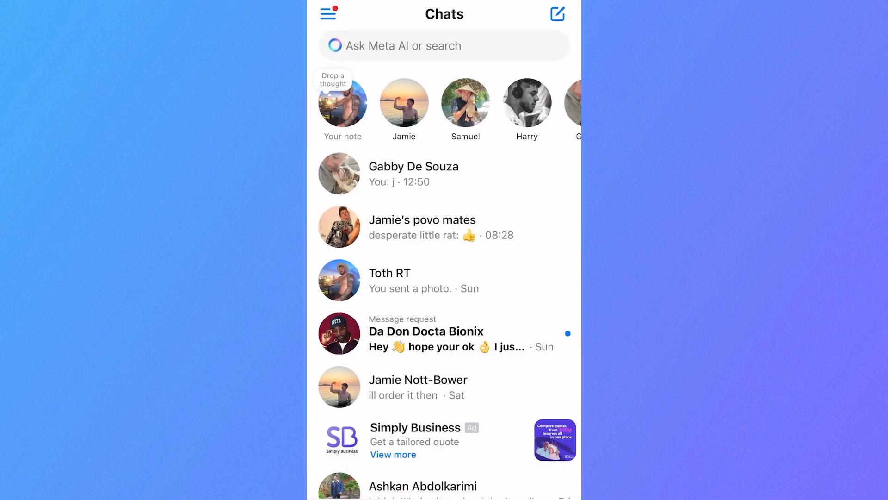